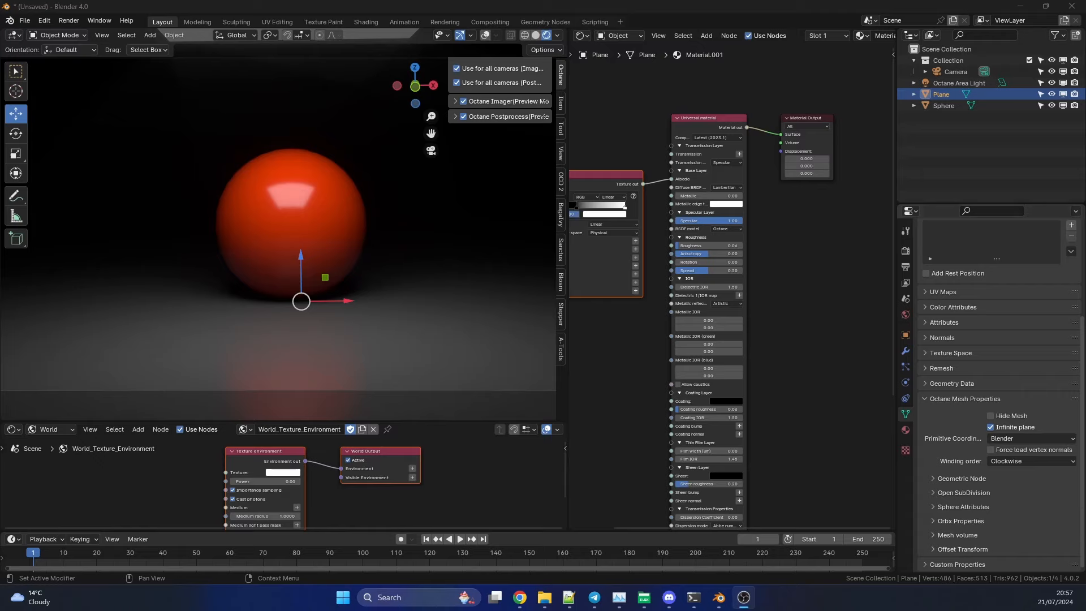
mouse_move(925, 427)
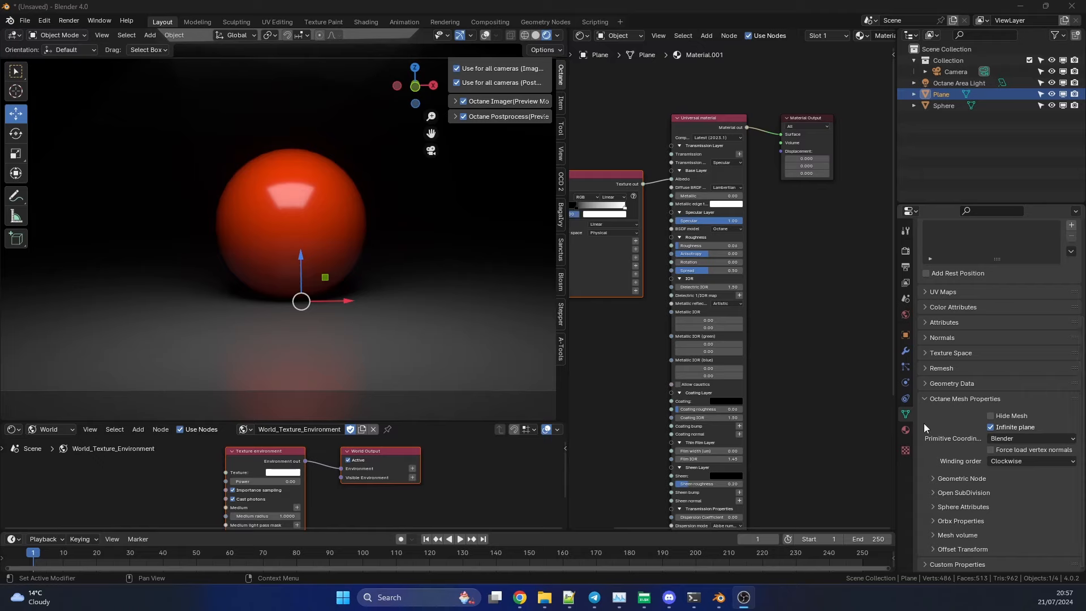
mouse_move(939, 423)
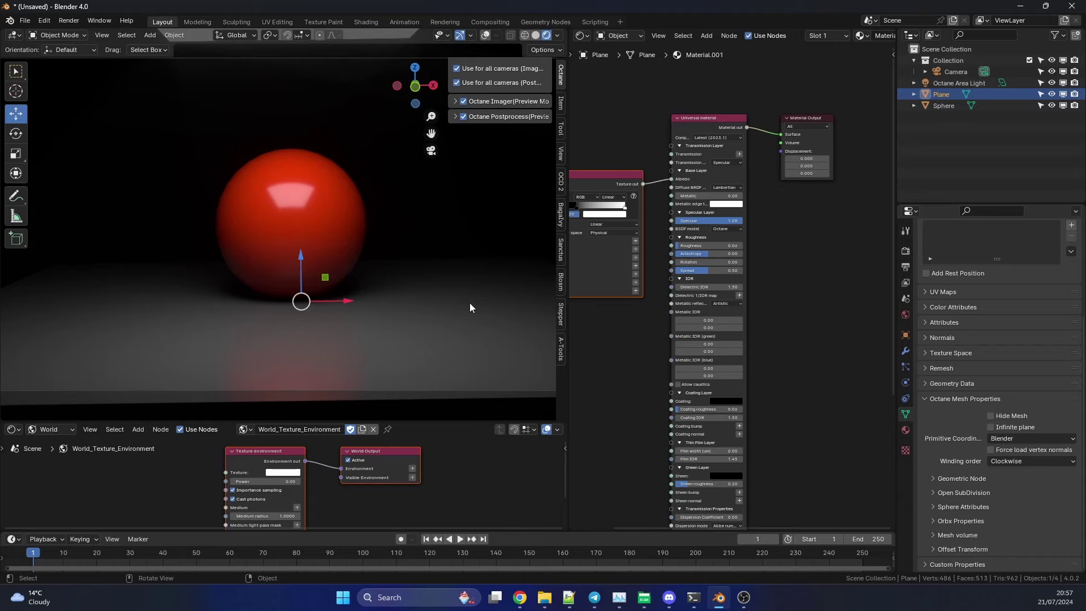
Step: Start a fresh General scene, remove the default cube and add a ground plane
click(992, 428)
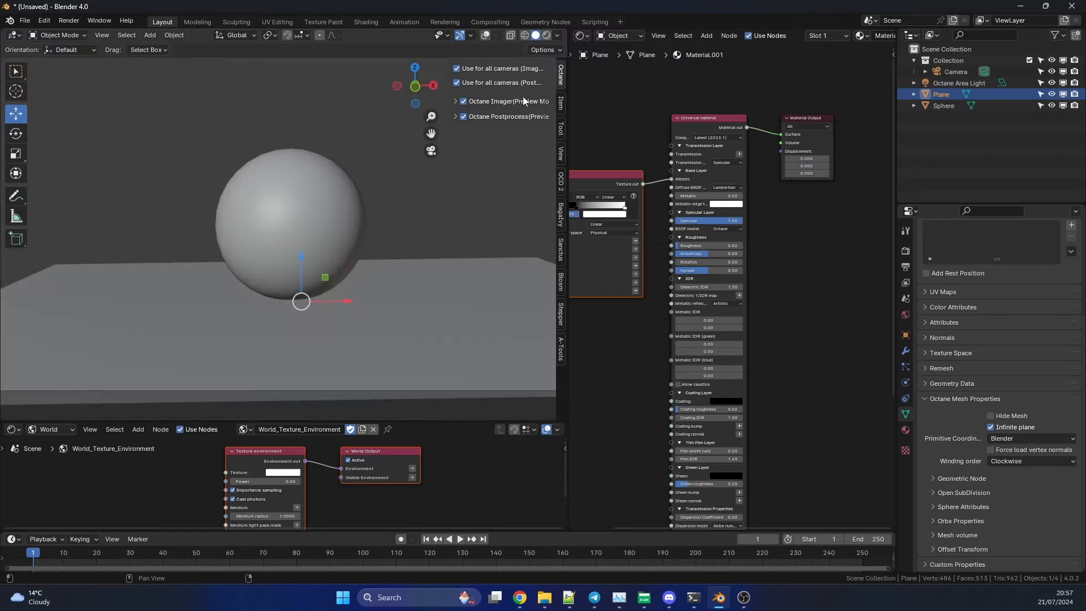
mouse_move(503, 380)
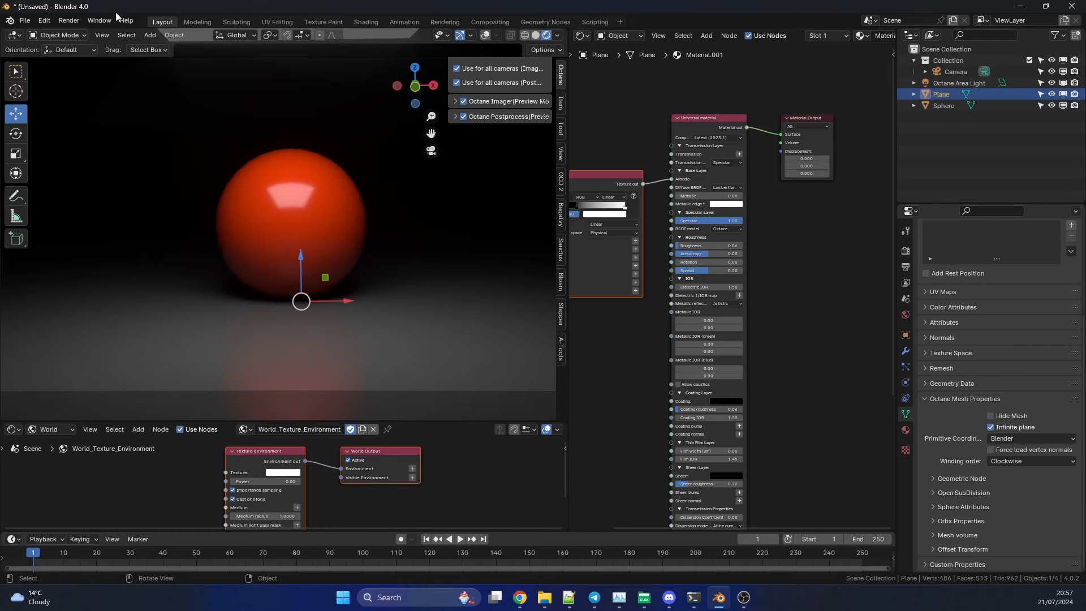
click(25, 20)
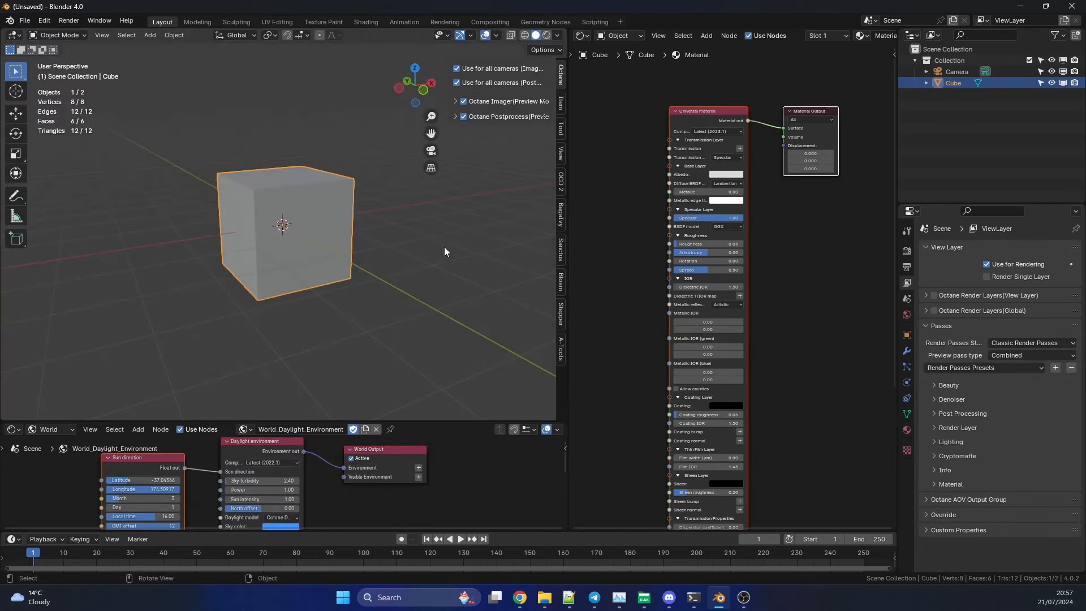
click(149, 35)
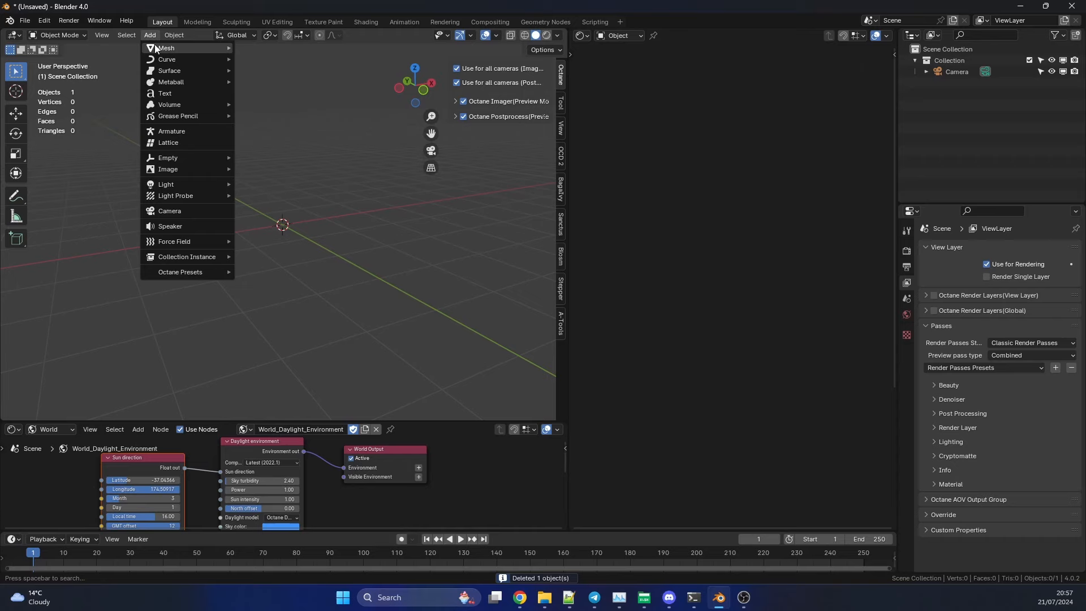
click(165, 48)
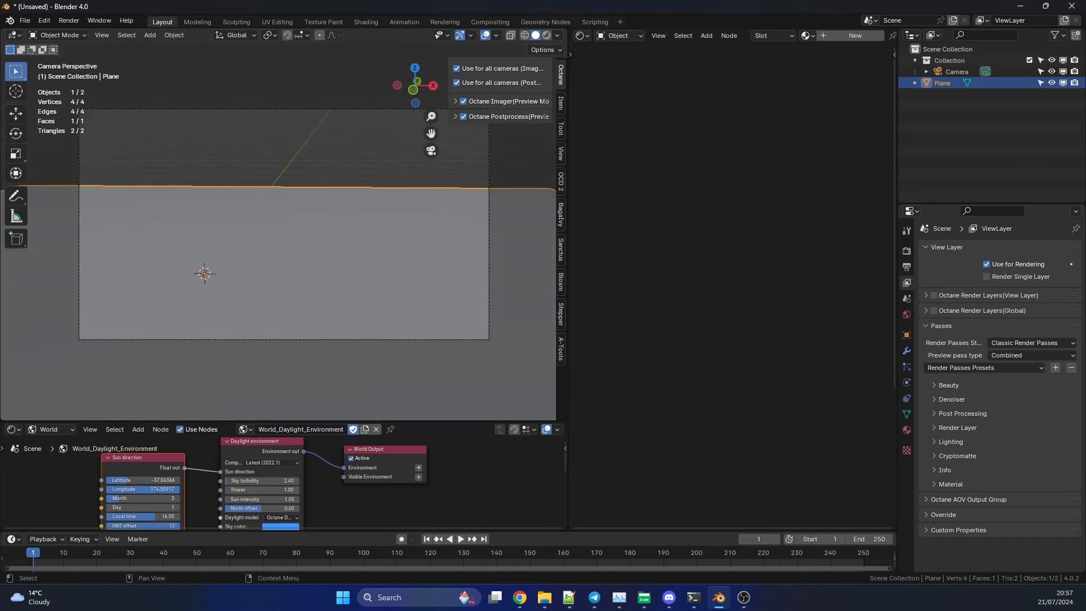
Step: Add a Suzanne monkey head and move it up above the plane
click(150, 35)
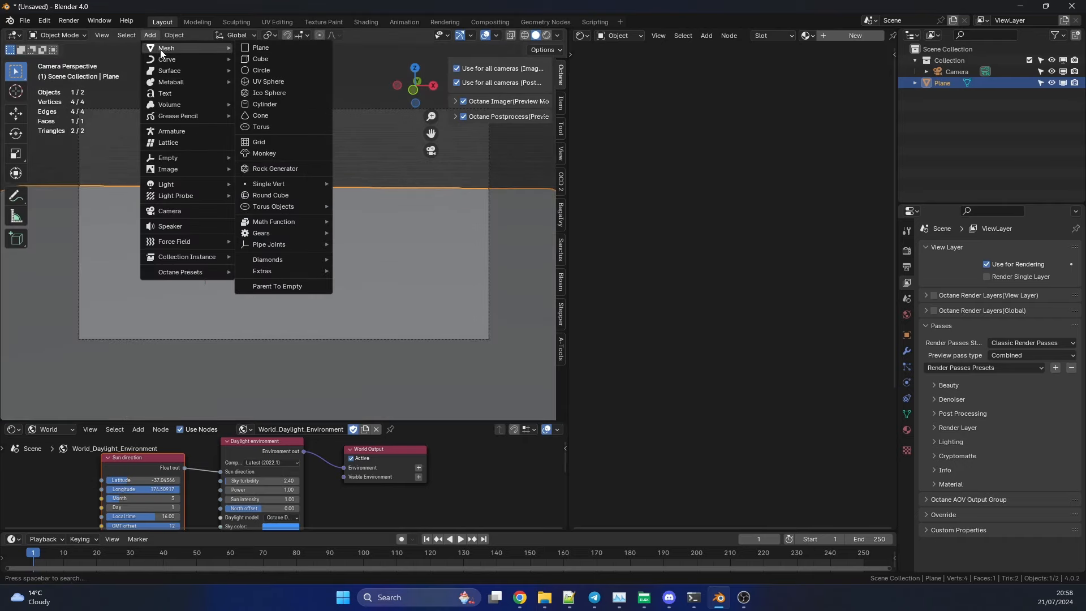
click(265, 154)
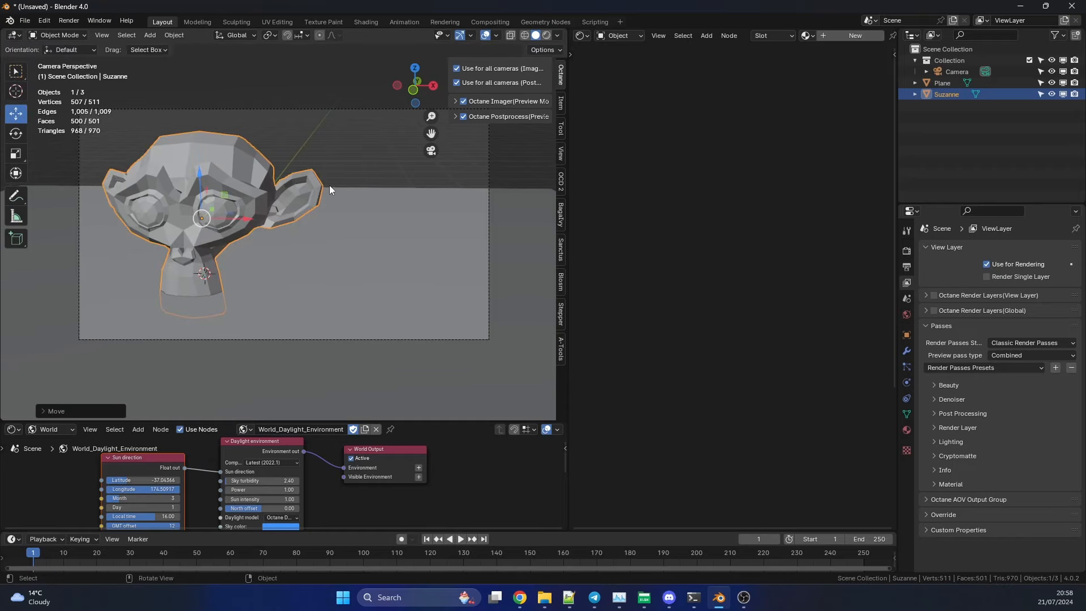
drag(329, 190, 242, 222)
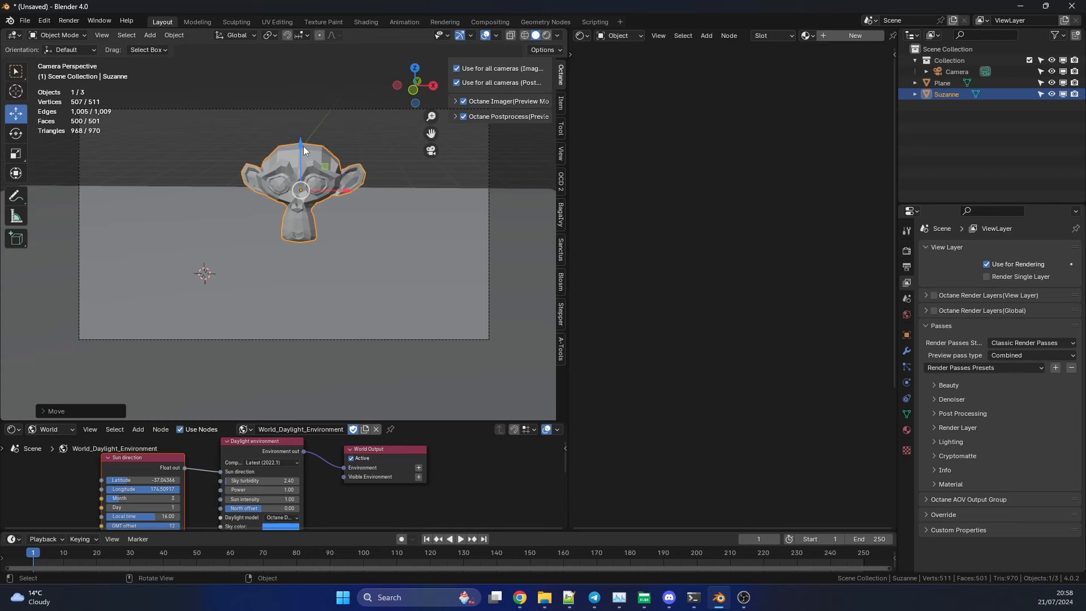
Step: Show the rendered preview, give the plane a new Octane material and enable Infinite plane
click(547, 35)
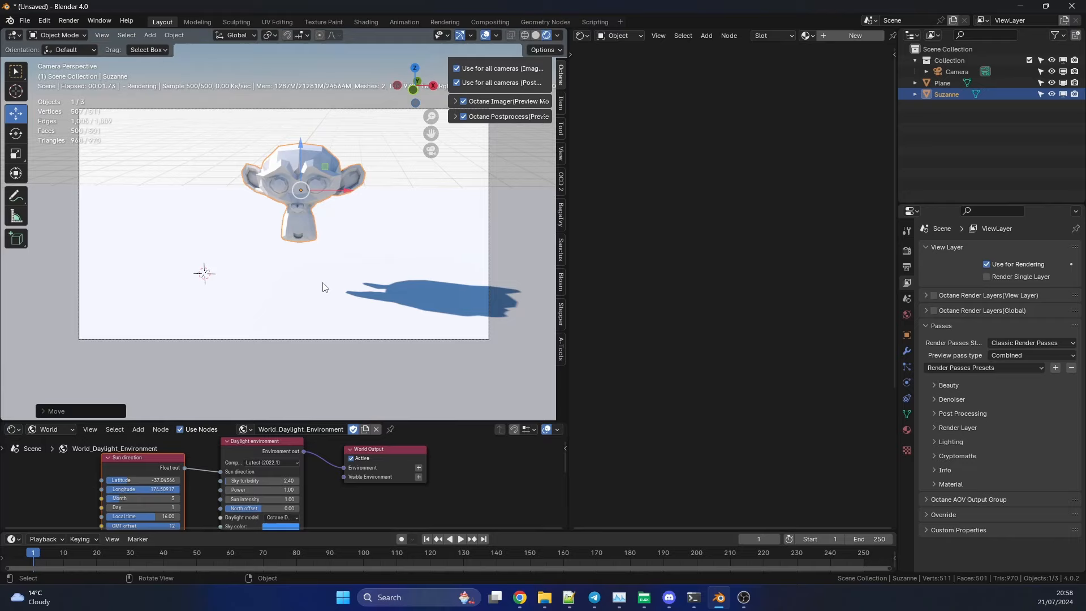
click(942, 83)
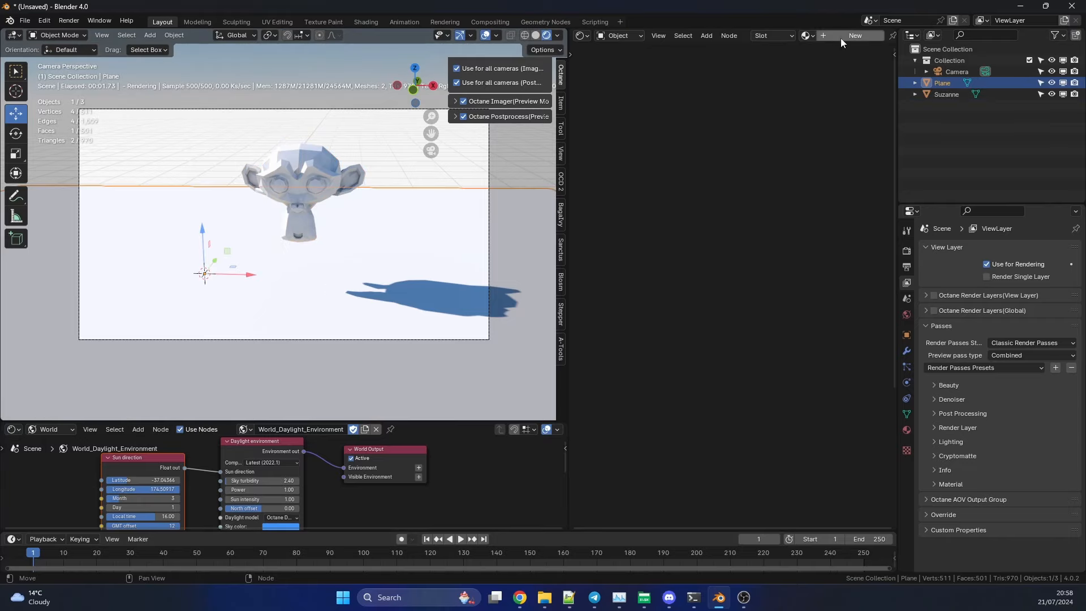
click(856, 35)
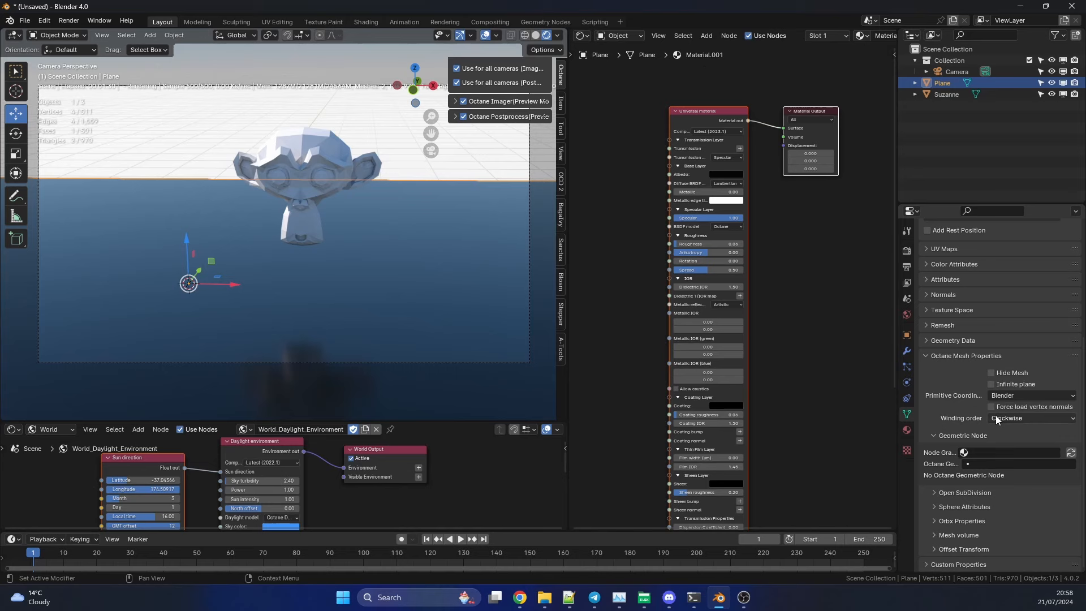
click(991, 385)
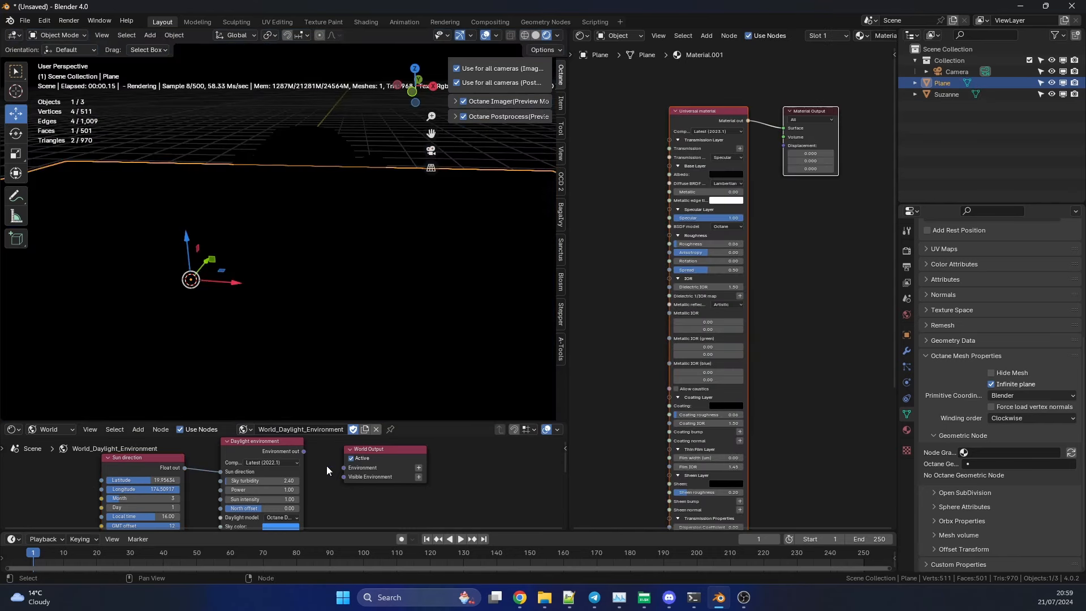
Step: Add an Octane Area Light from the Add > Light menu
click(149, 35)
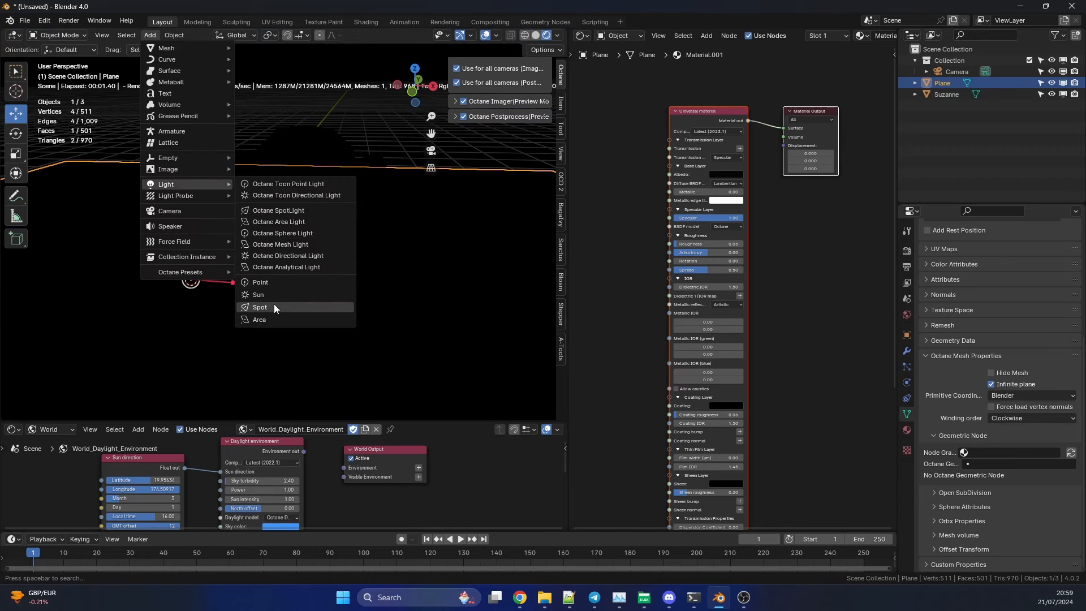
click(259, 319)
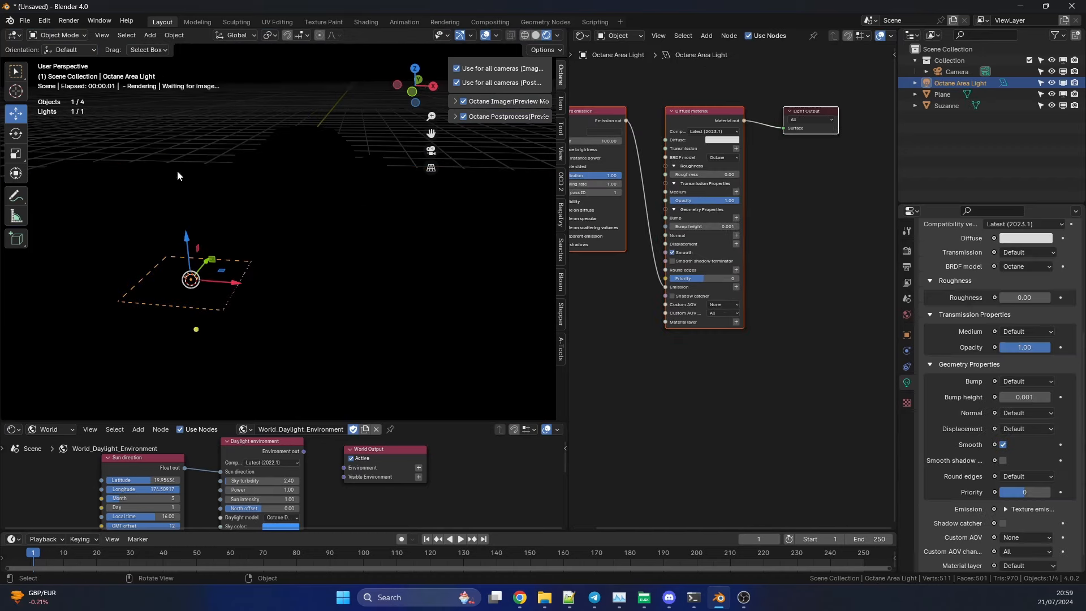